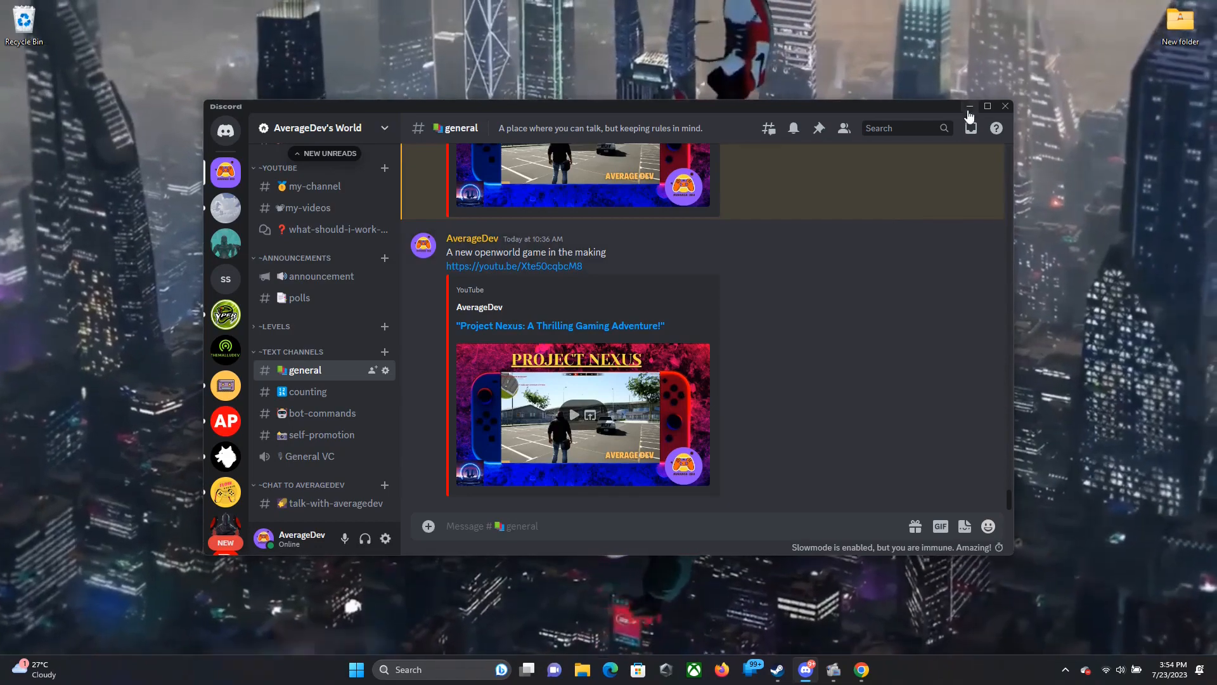
Step: Minimize Discord and search YouTube in Chrome for the Lewis Fiford UE4 Spider Man Project video
{"action": "left_click", "coordinate": [967, 107]}
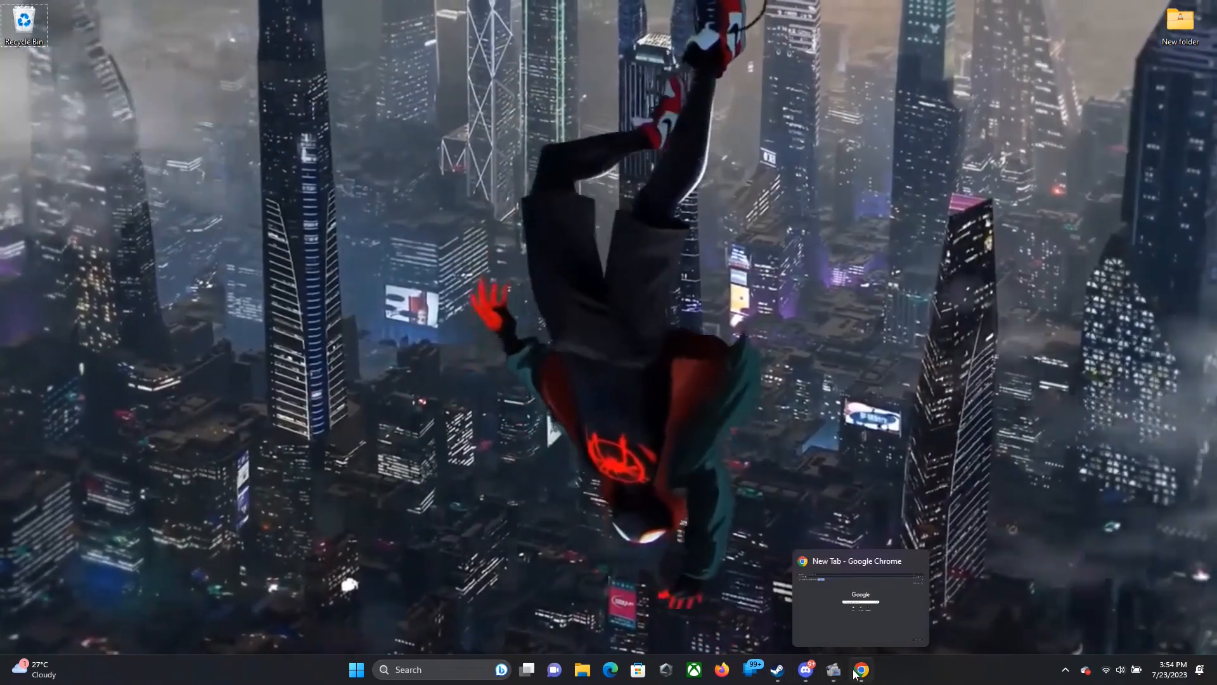
{"action": "left_click", "coordinate": [859, 669]}
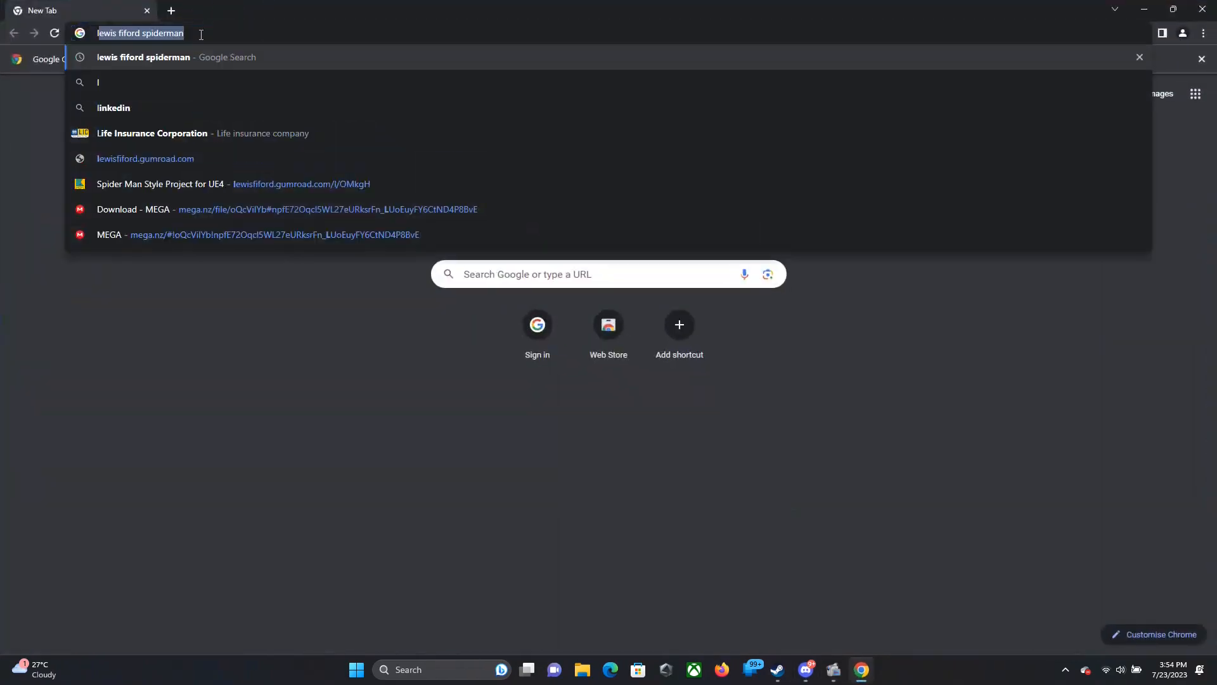
{"action": "key", "text": "Return"}
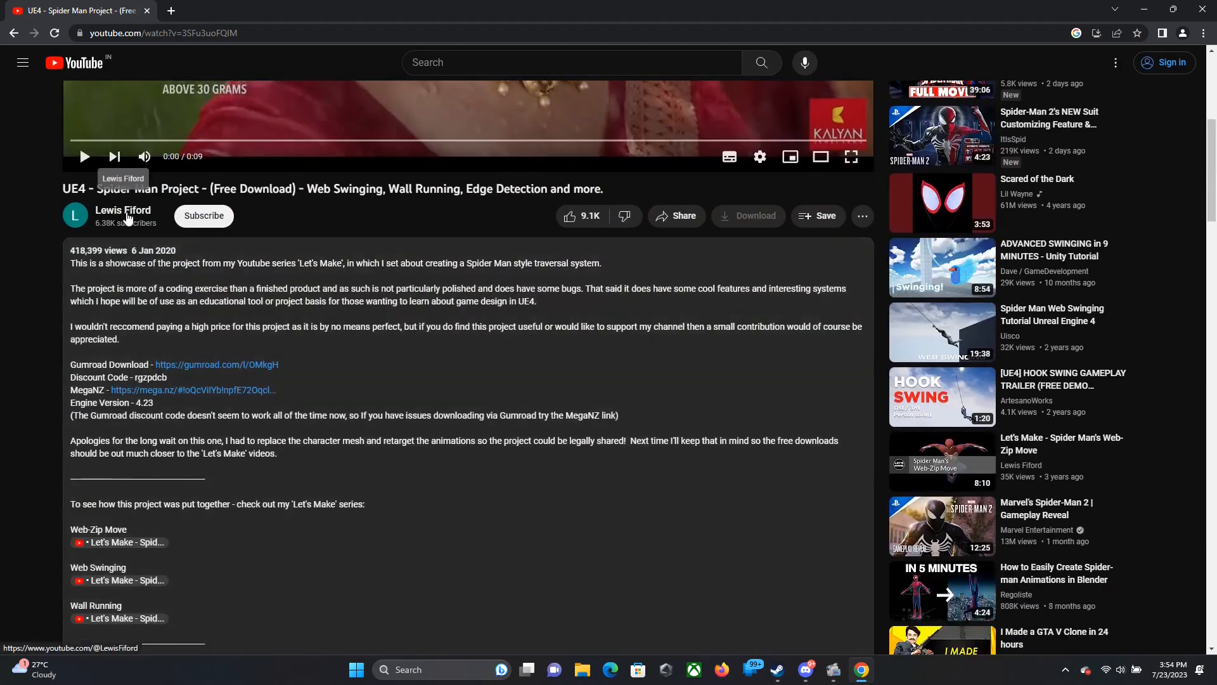
Step: Follow the MEGA link and download SpiderMan Traversal Project.rar (678.2 MB)
{"action": "left_click", "coordinate": [193, 389]}
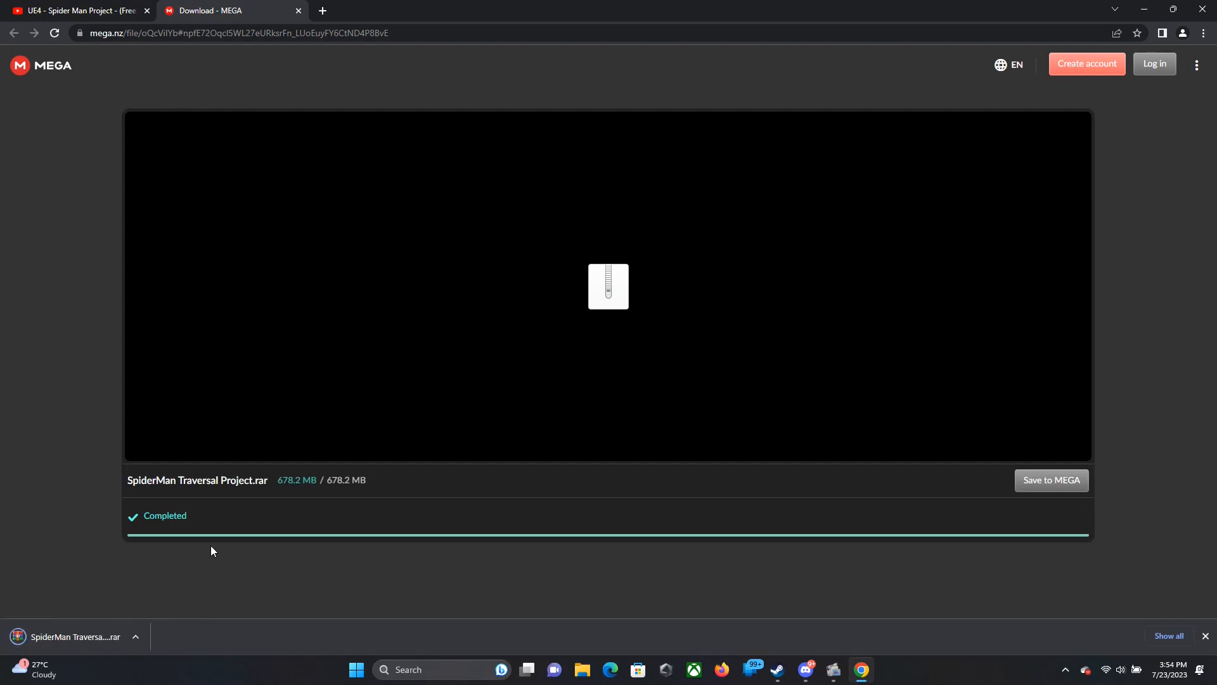
{"action": "mouse_move", "coordinate": [431, 548]}
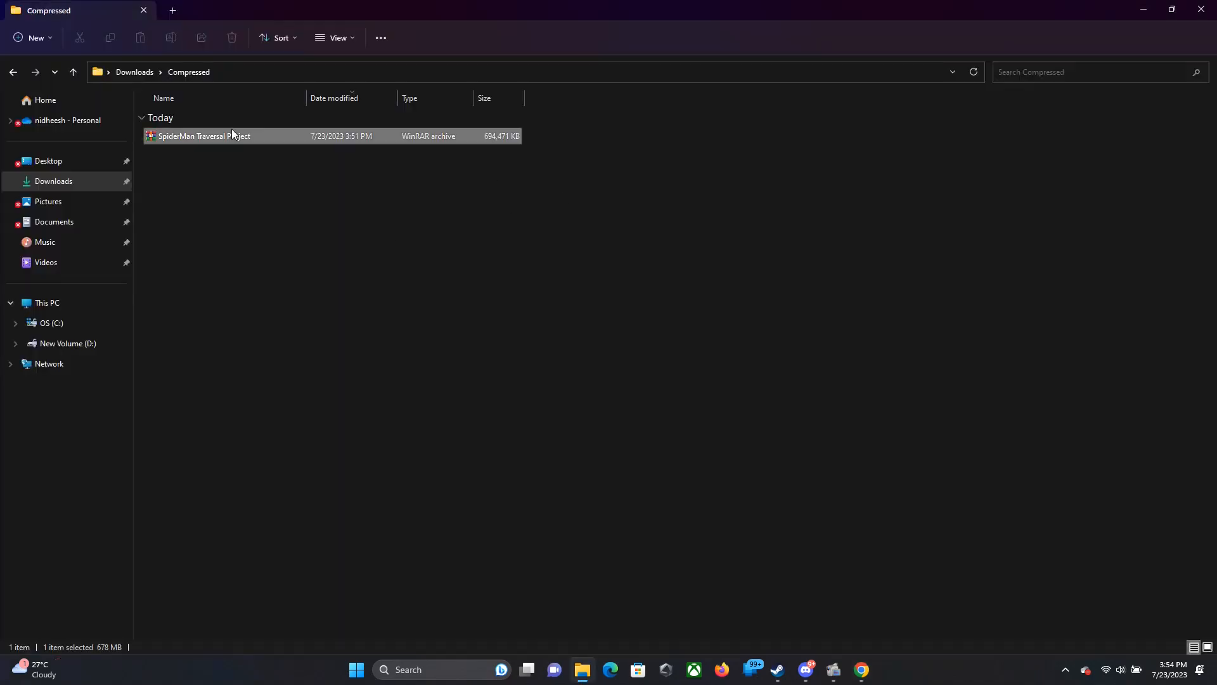
Step: Extract the .rar with WinRAR into its own folder and launch SpiderMan_Mk2.uproject
{"action": "right_click", "coordinate": [202, 136]}
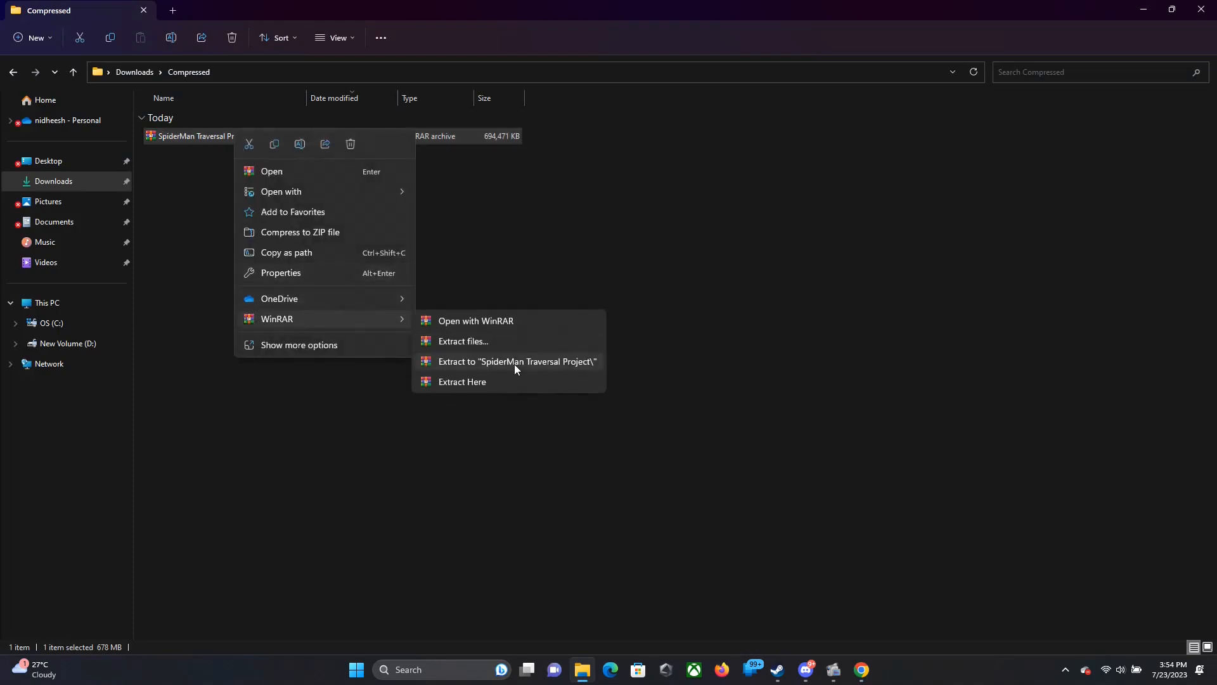
{"action": "left_click", "coordinate": [516, 361]}
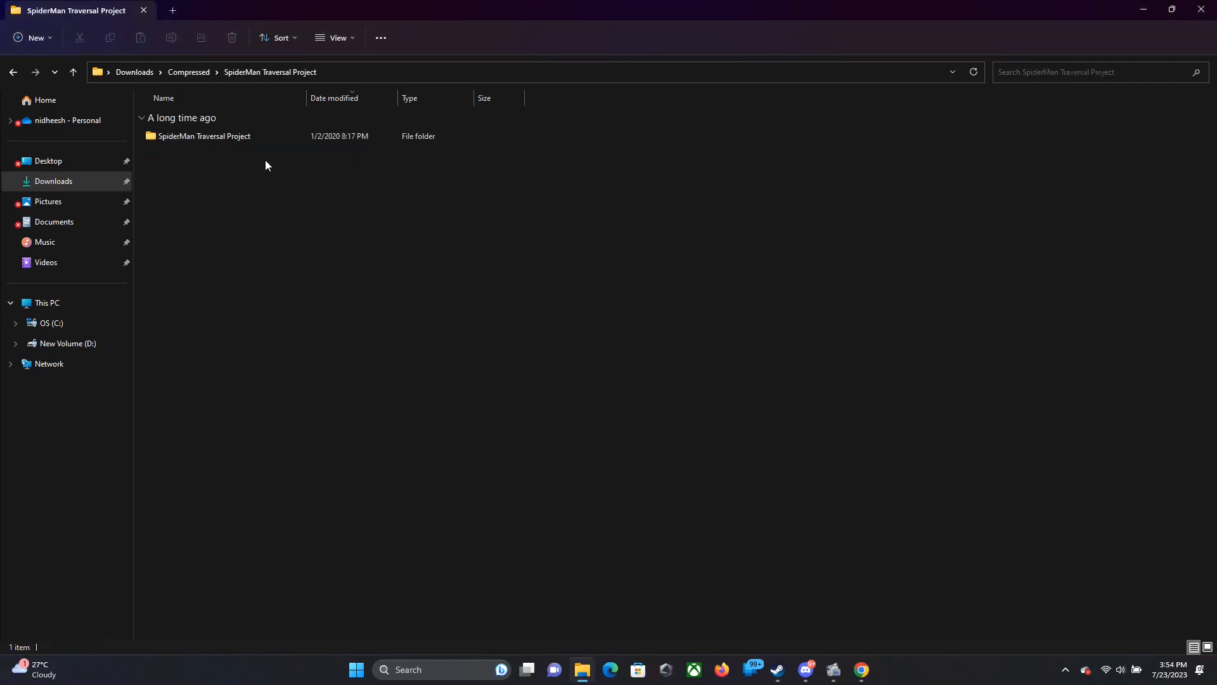
{"action": "double_click", "coordinate": [204, 136]}
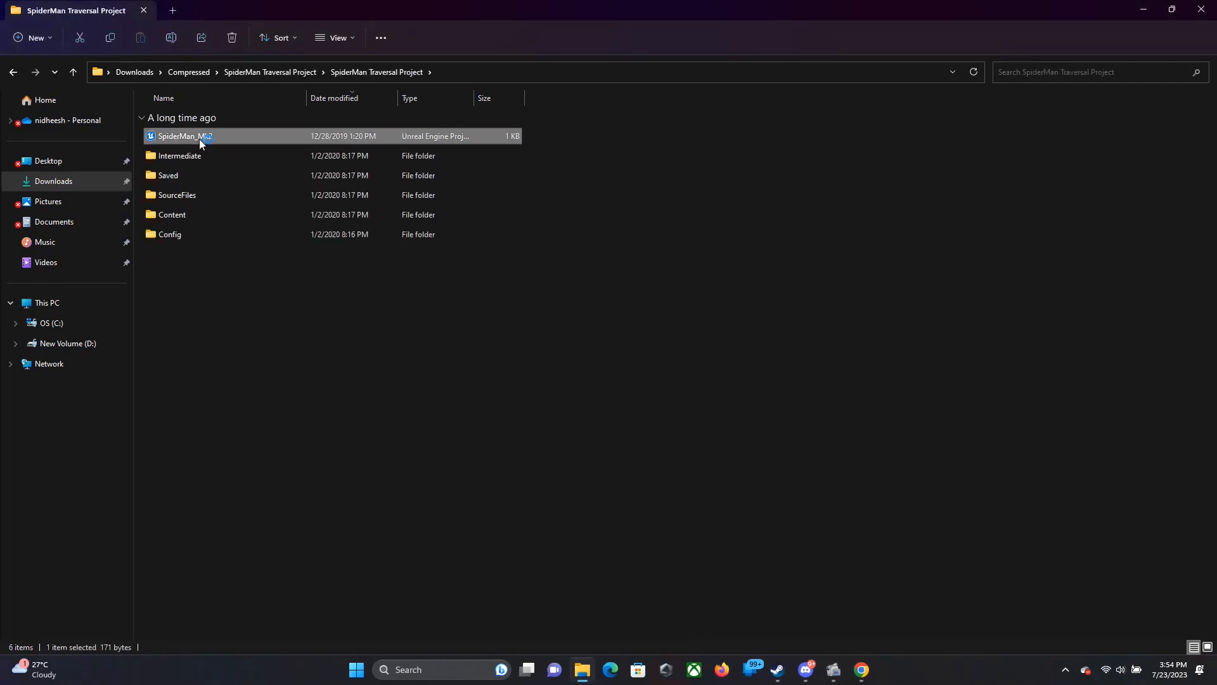
{"action": "double_click", "coordinate": [185, 135]}
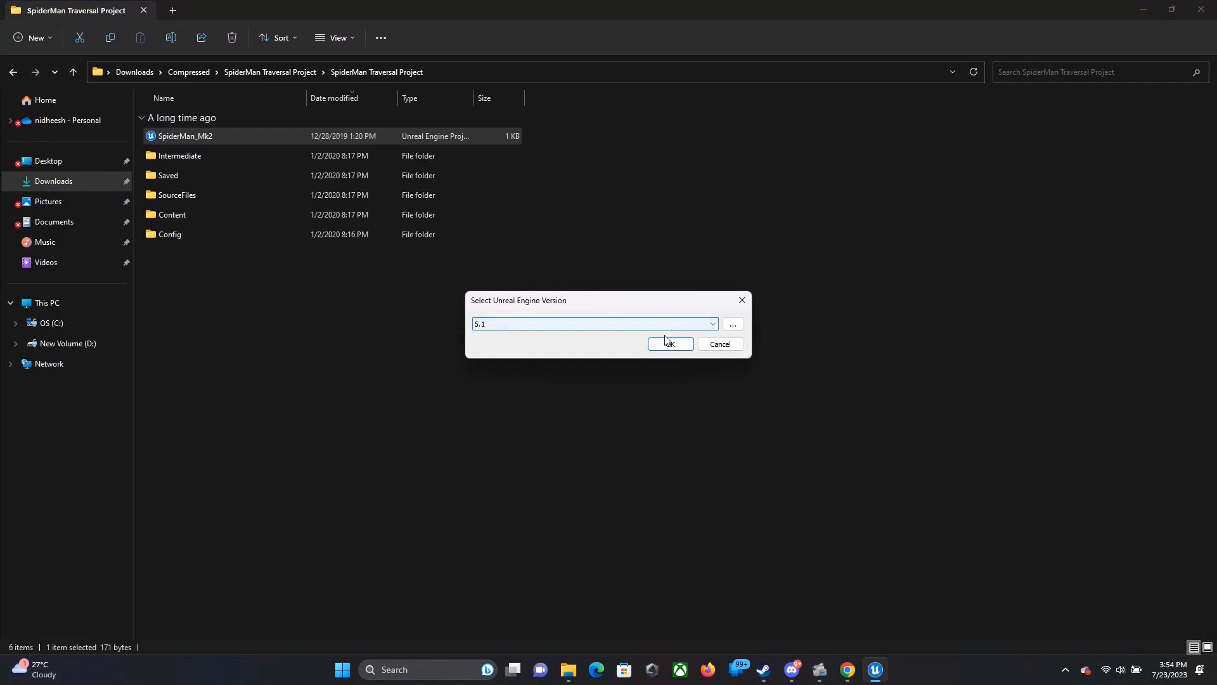
Step: Accept engine version 5.1 and open the converted SpiderMan_Mk2 project in the editor
{"action": "left_click", "coordinate": [668, 344]}
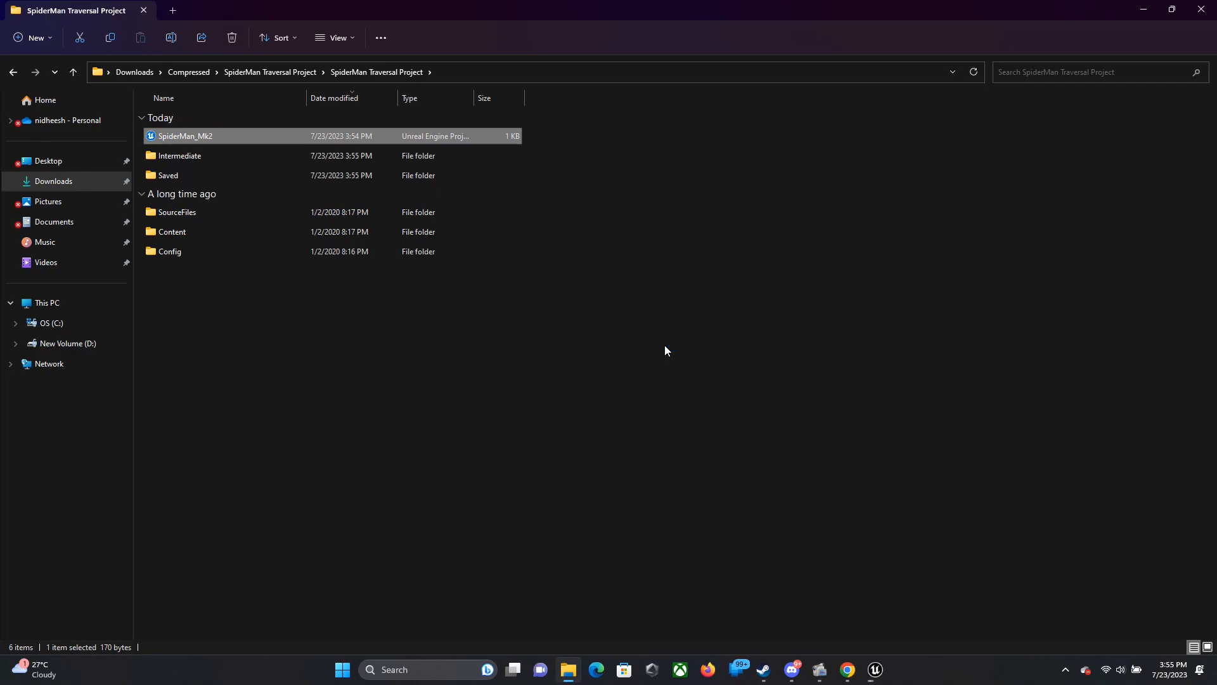
{"action": "double_click", "coordinate": [185, 136]}
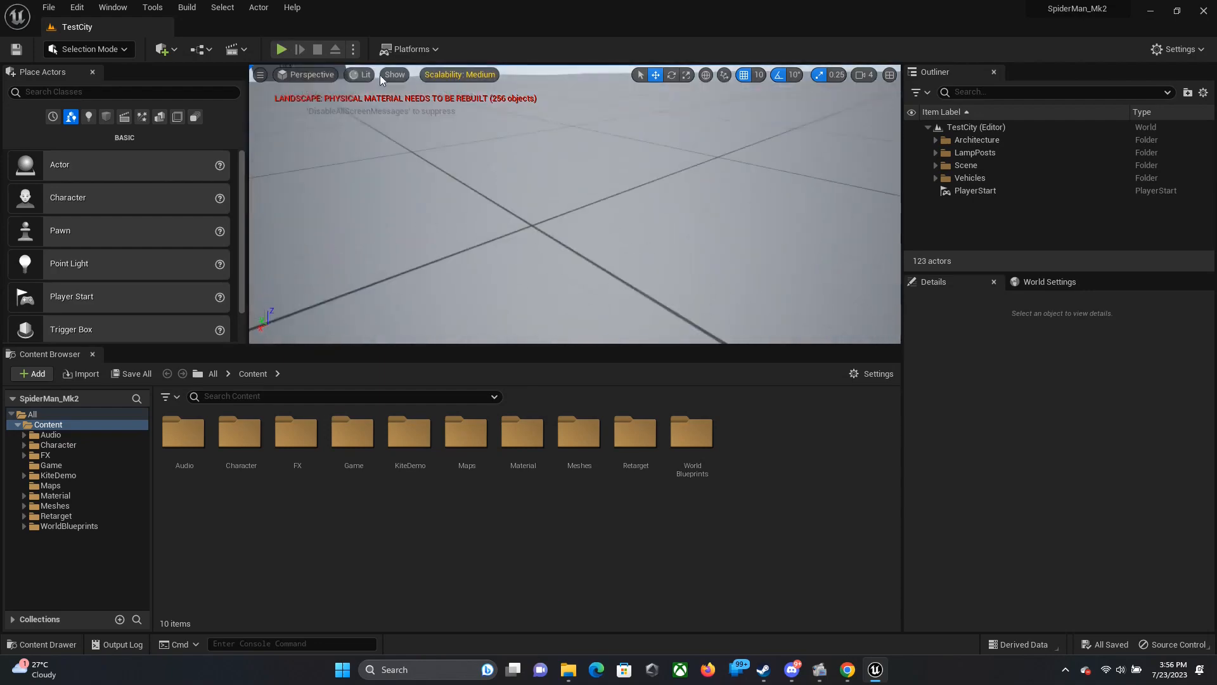
Step: Play TestCity in a new editor window and web-swing Spider-Man between the skyscrapers
{"action": "left_click", "coordinate": [352, 49]}
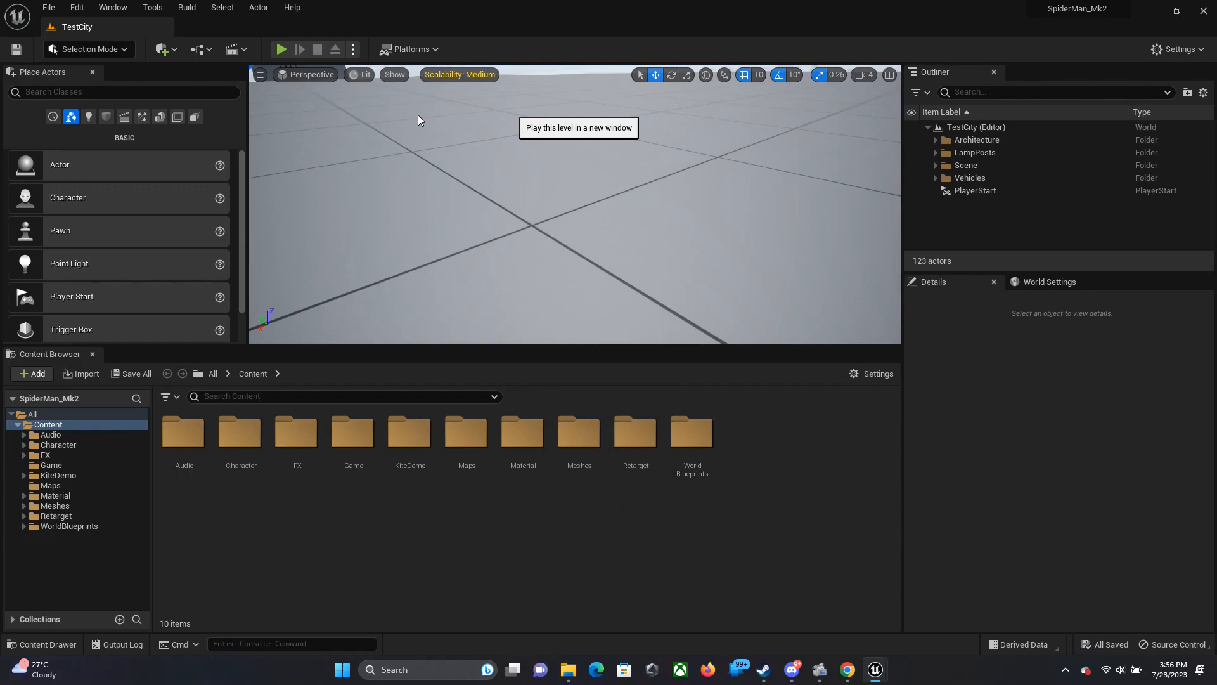
{"action": "left_click", "coordinate": [281, 49]}
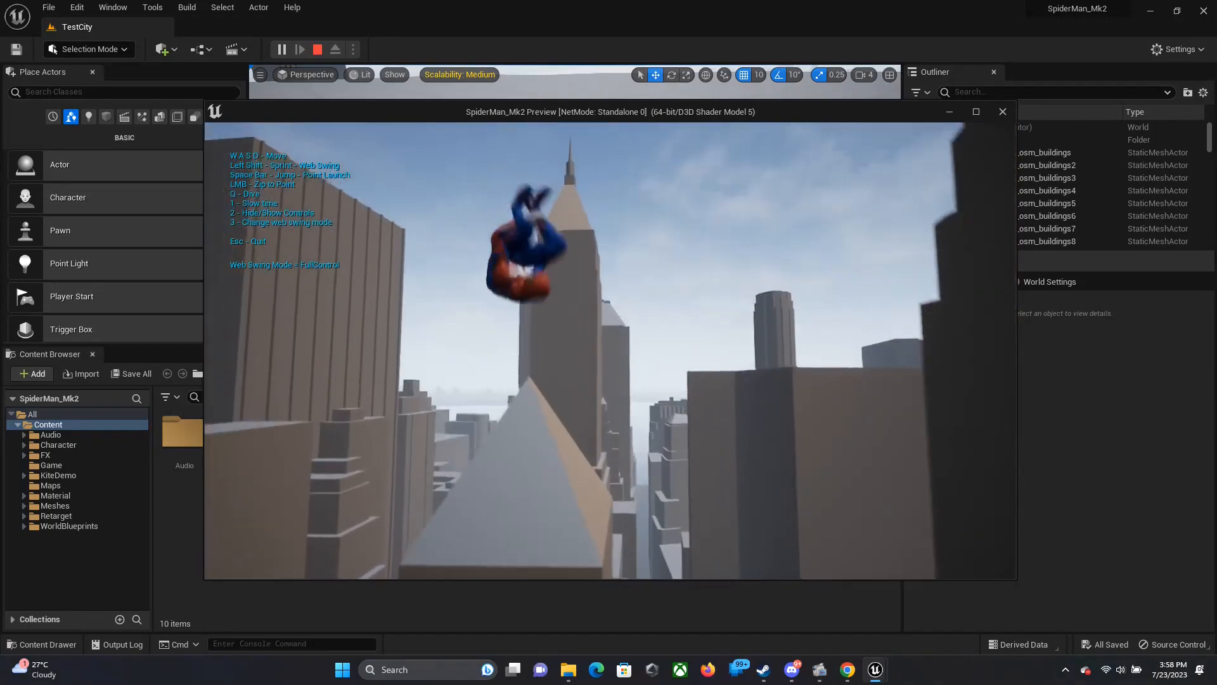
Step: Find 'modern' in the Library vault and add Modern City Bundle to SpiderMan_Mk2
{"action": "left_click", "coordinate": [317, 49]}
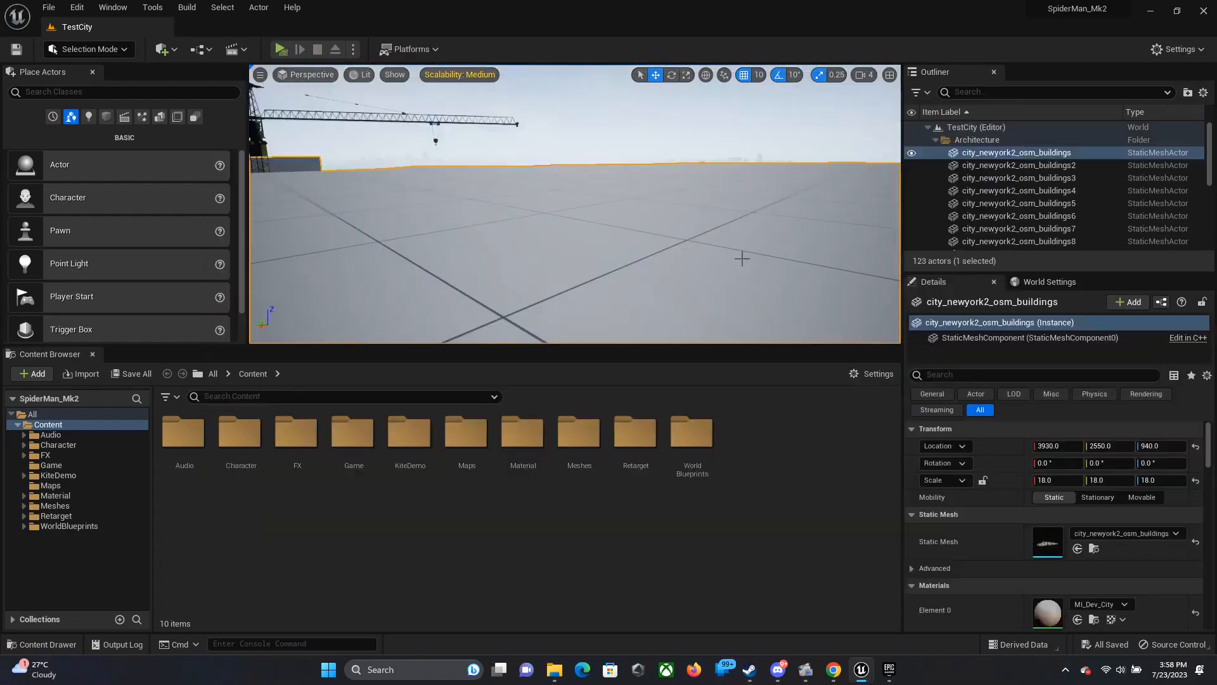
{"action": "left_click", "coordinate": [888, 668]}
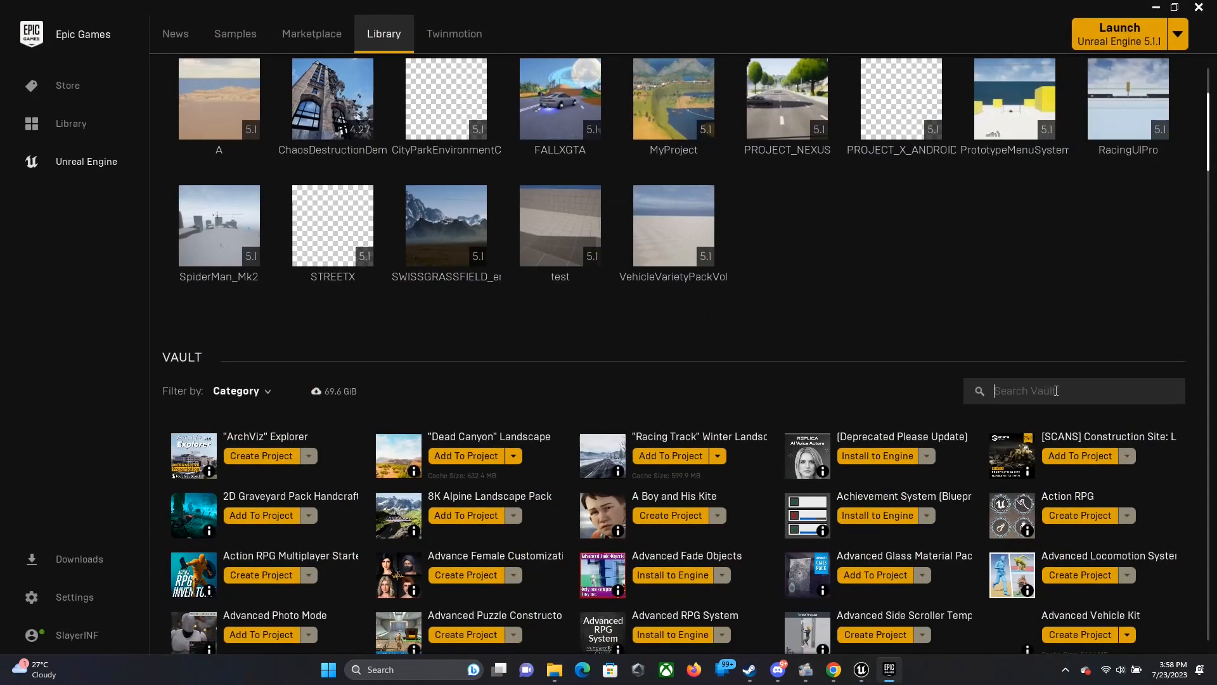
{"action": "type", "text": "modern"}
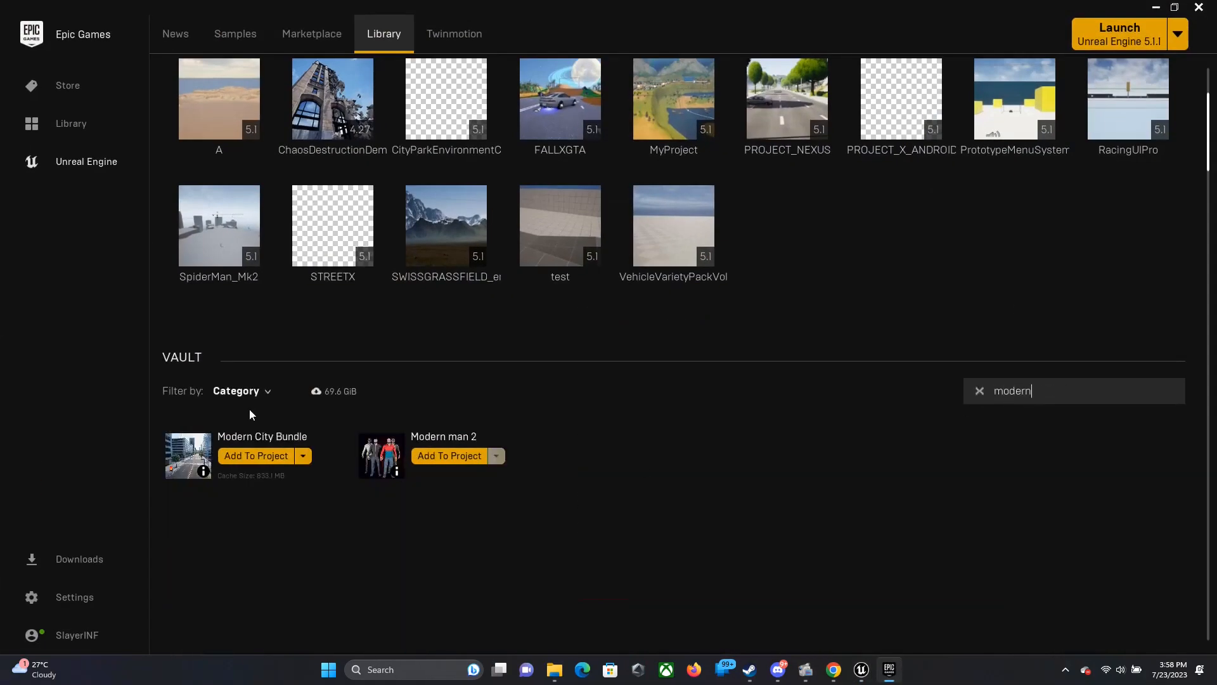
{"action": "left_click", "coordinate": [254, 455]}
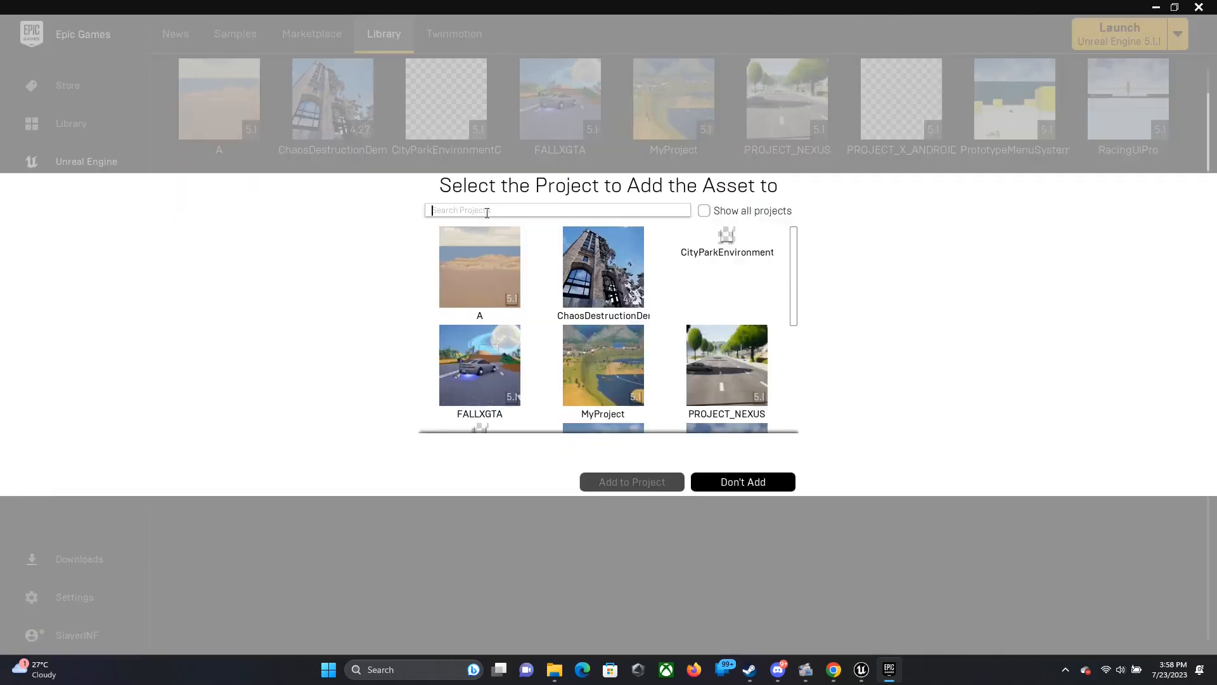
{"action": "type", "text": "spi"}
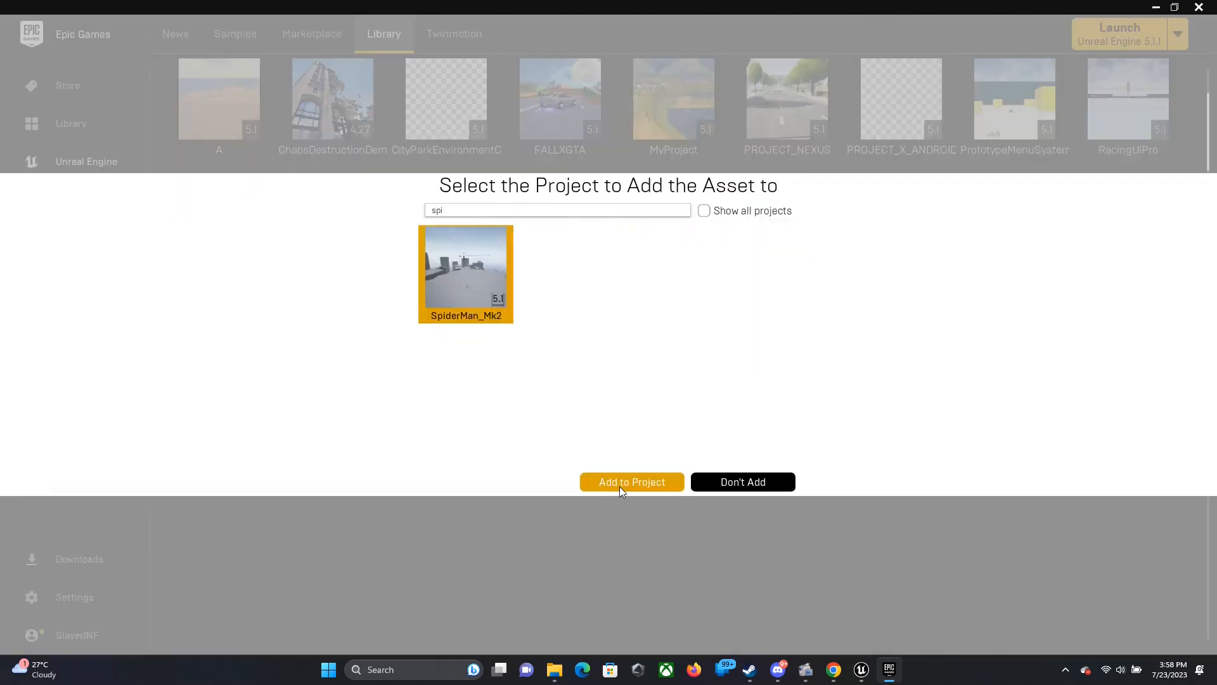
{"action": "left_click", "coordinate": [631, 482]}
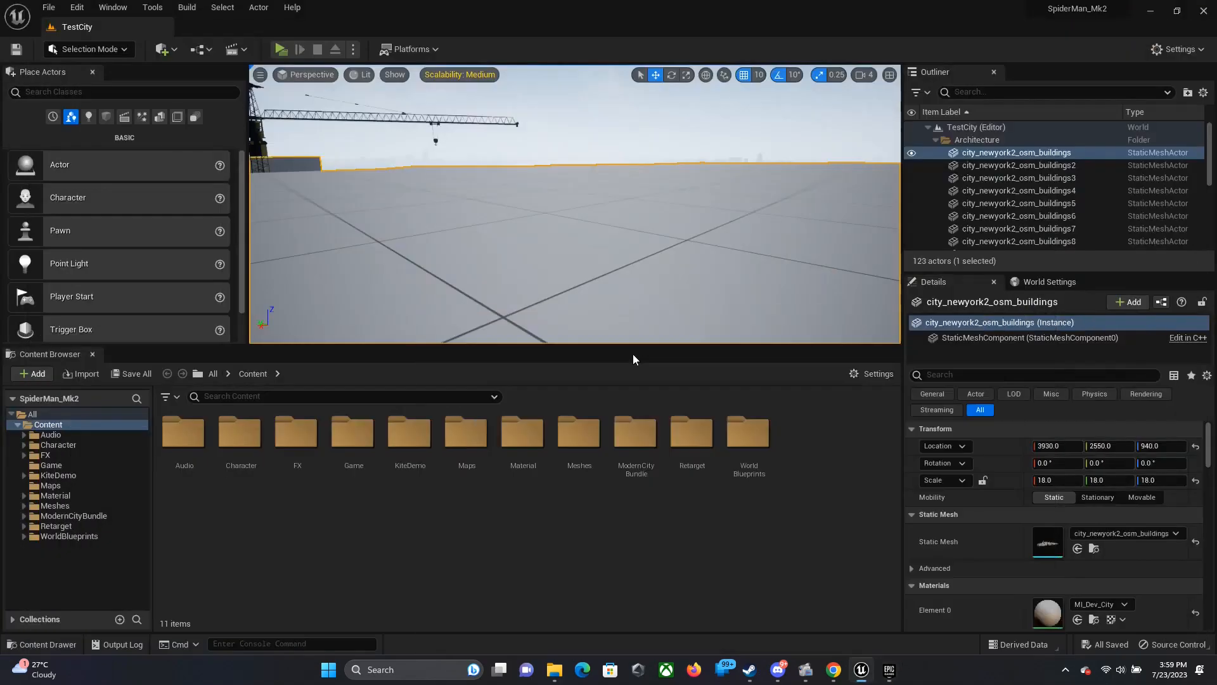
Step: Open ModernCityBundle > Maps > DemoMap in the Content Browser to load the level
{"action": "double_click", "coordinate": [635, 432]}
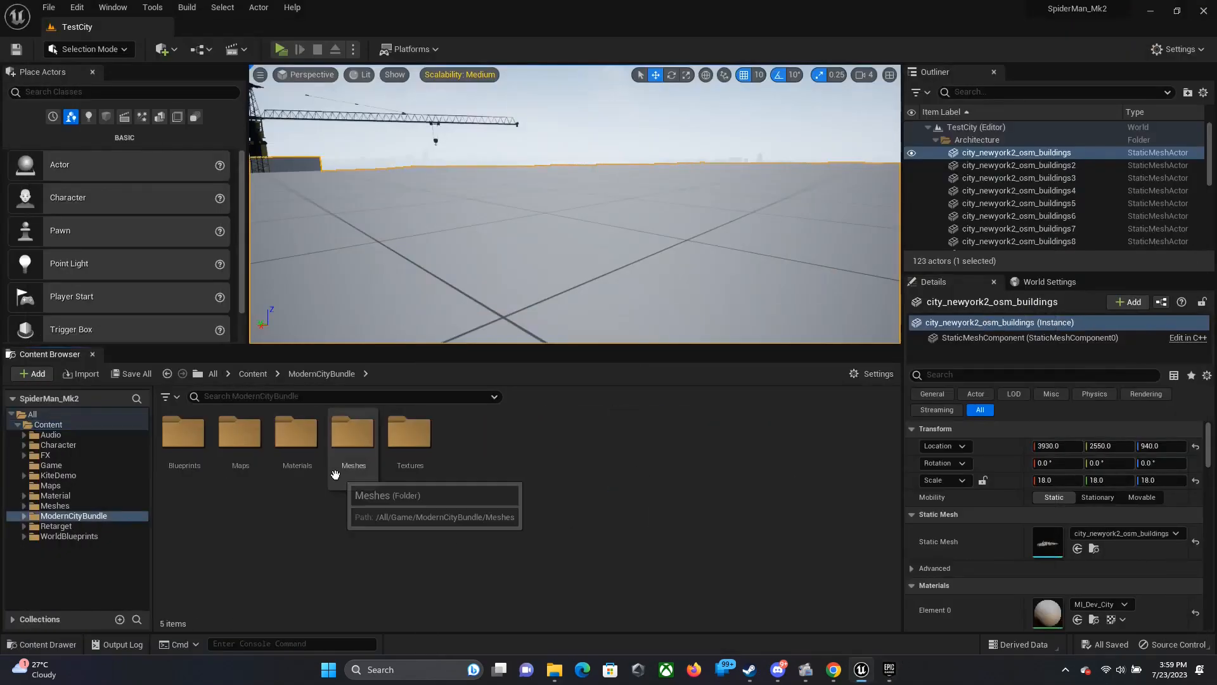
{"action": "double_click", "coordinate": [240, 438]}
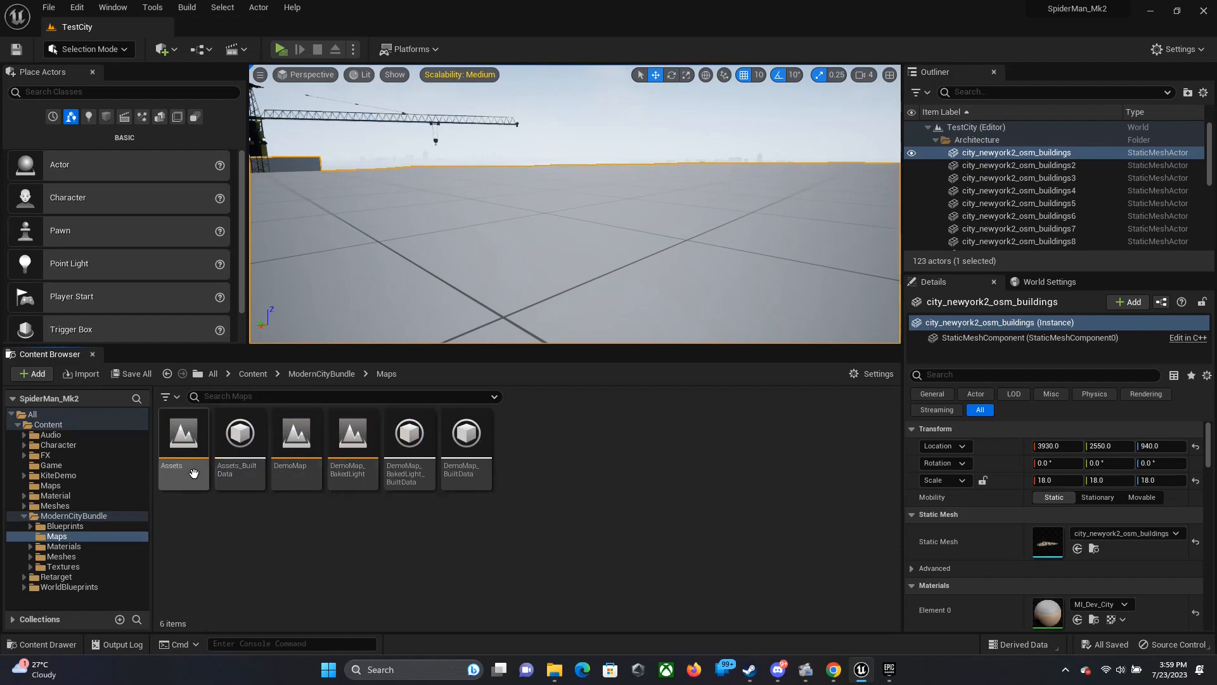
{"action": "double_click", "coordinate": [296, 442]}
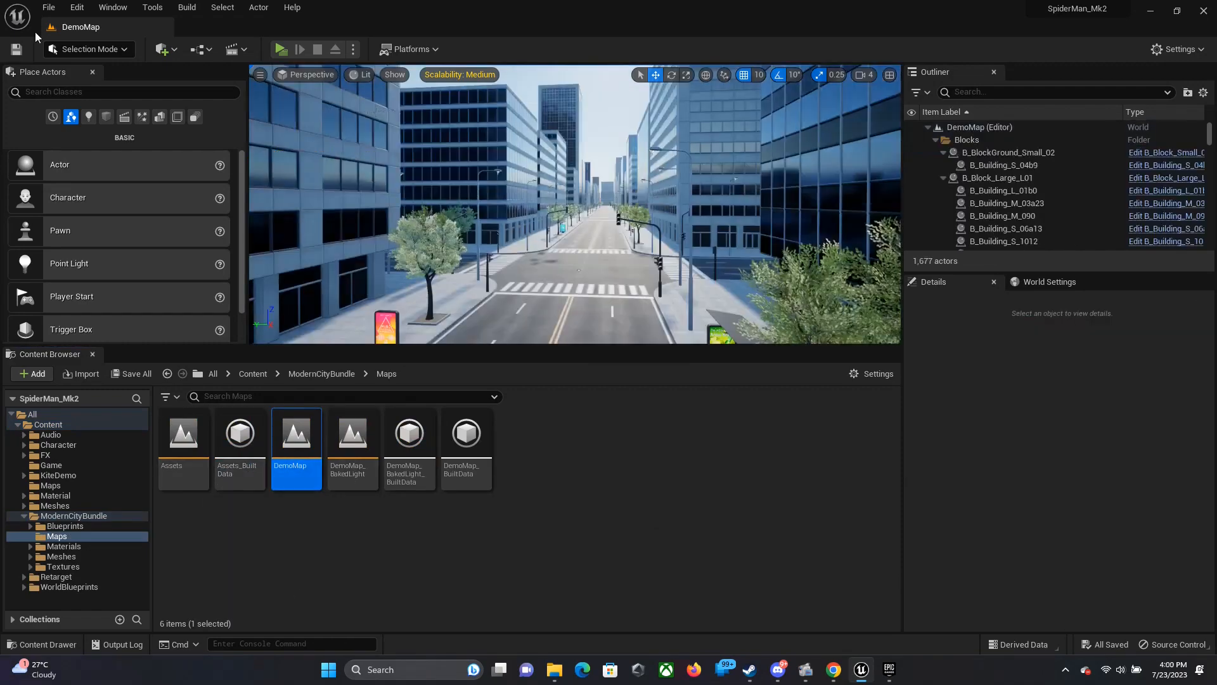
{"action": "left_click", "coordinate": [198, 50]}
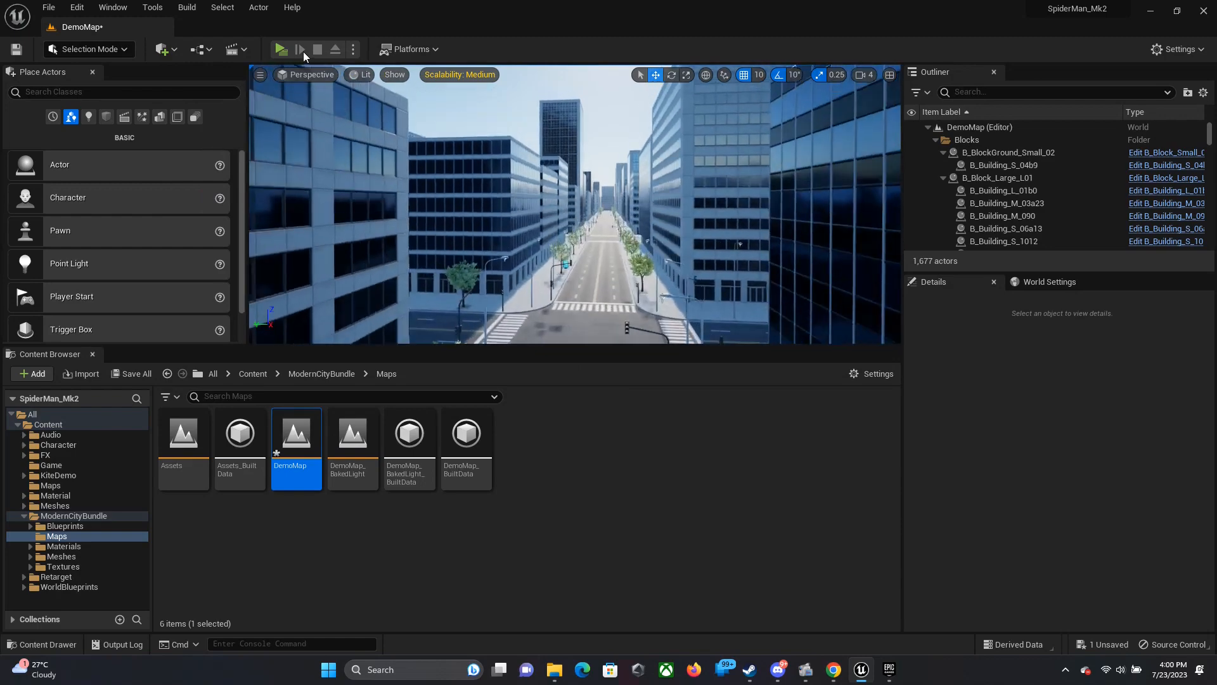
{"action": "mouse_move", "coordinate": [279, 50]}
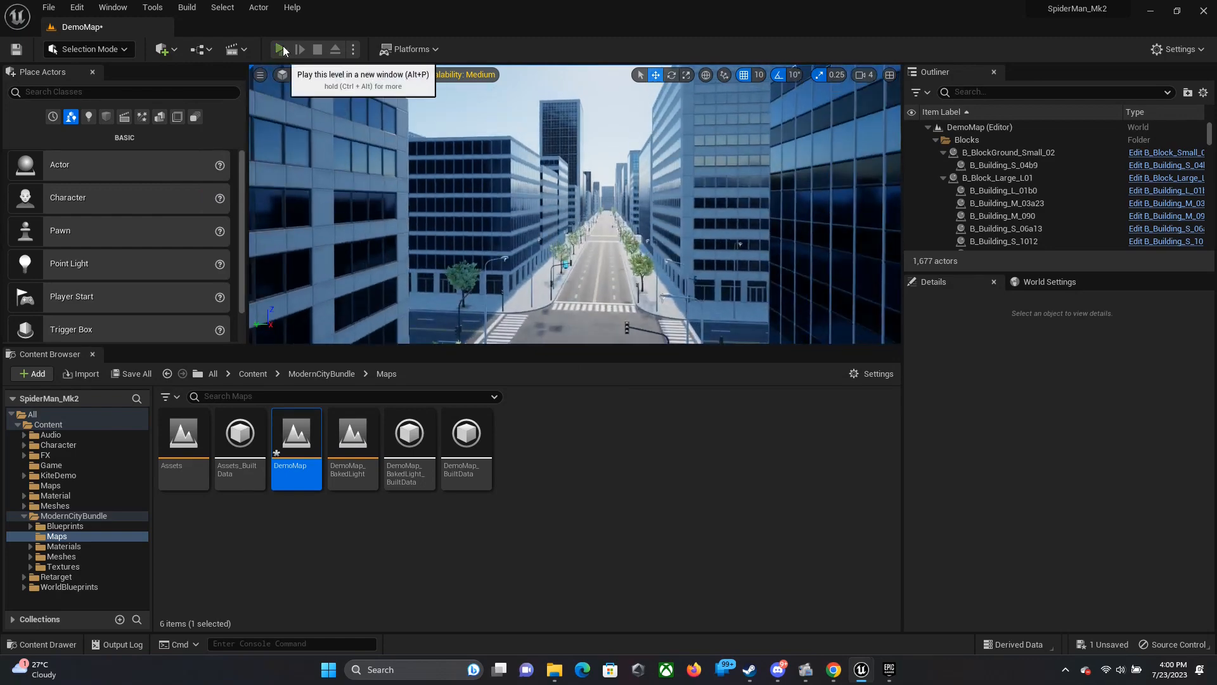
Step: Play DemoMap in a new window, swing down the streets and cycle swing modes to Realistic then Hybrid with 3
{"action": "left_click", "coordinate": [279, 49]}
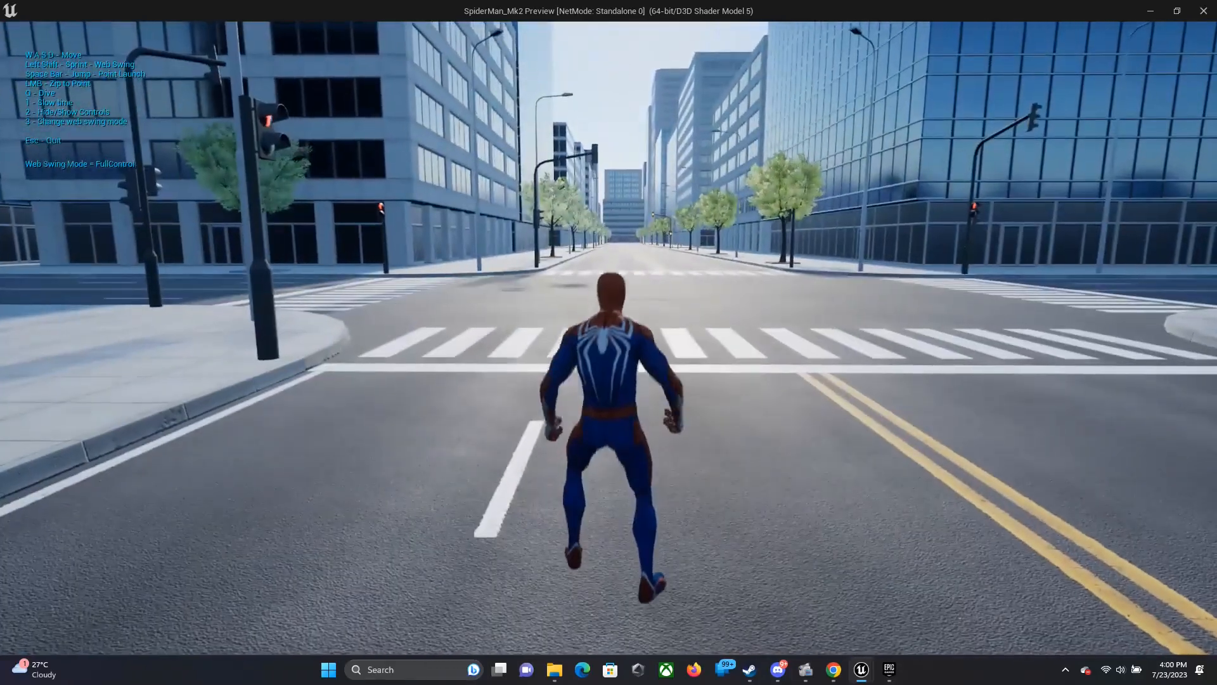
{"action": "key", "text": "space"}
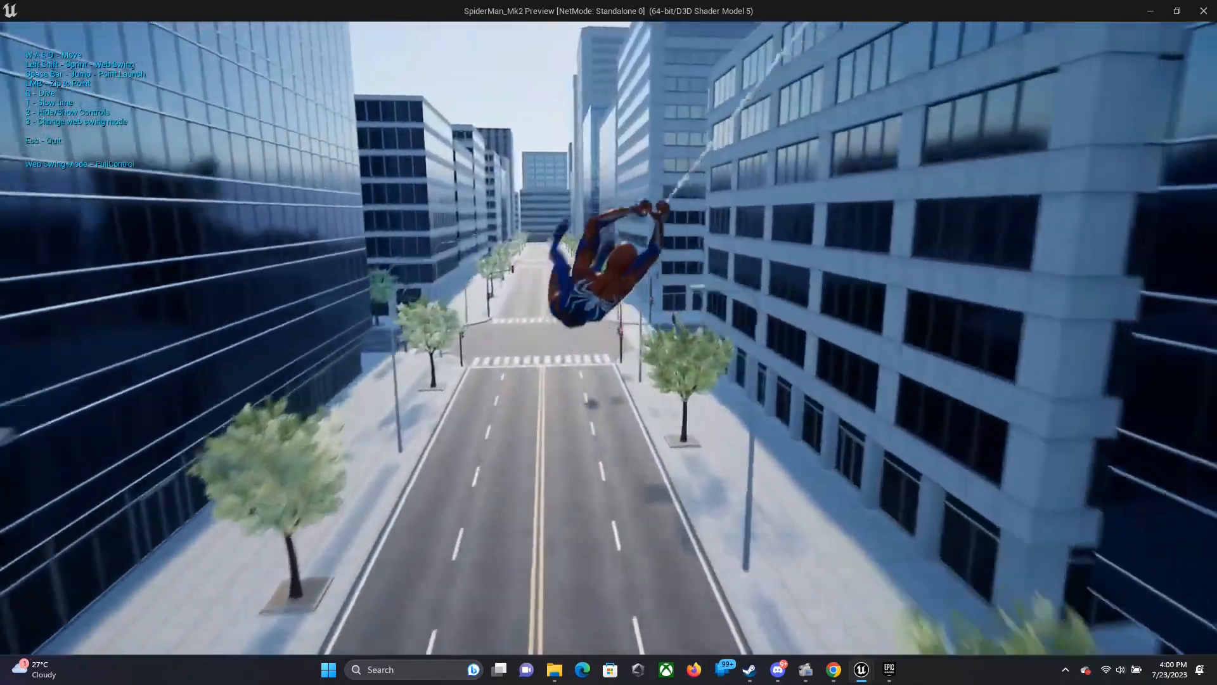
{"action": "key", "text": "3"}
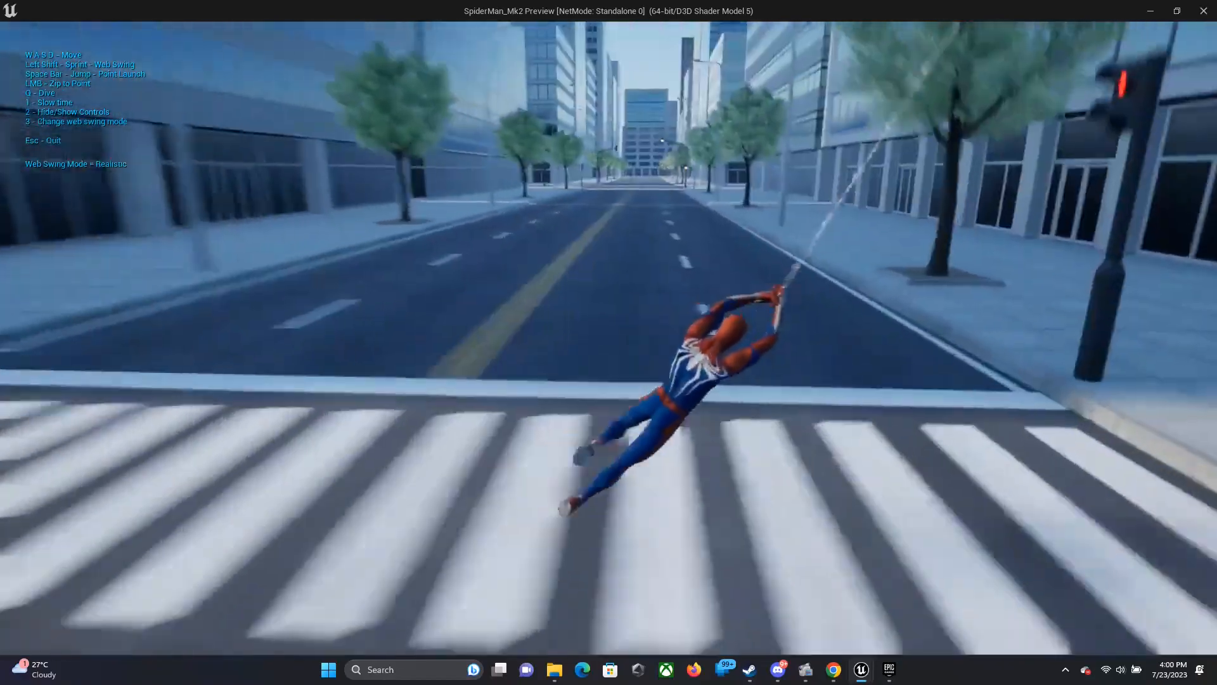
{"action": "key", "text": "3"}
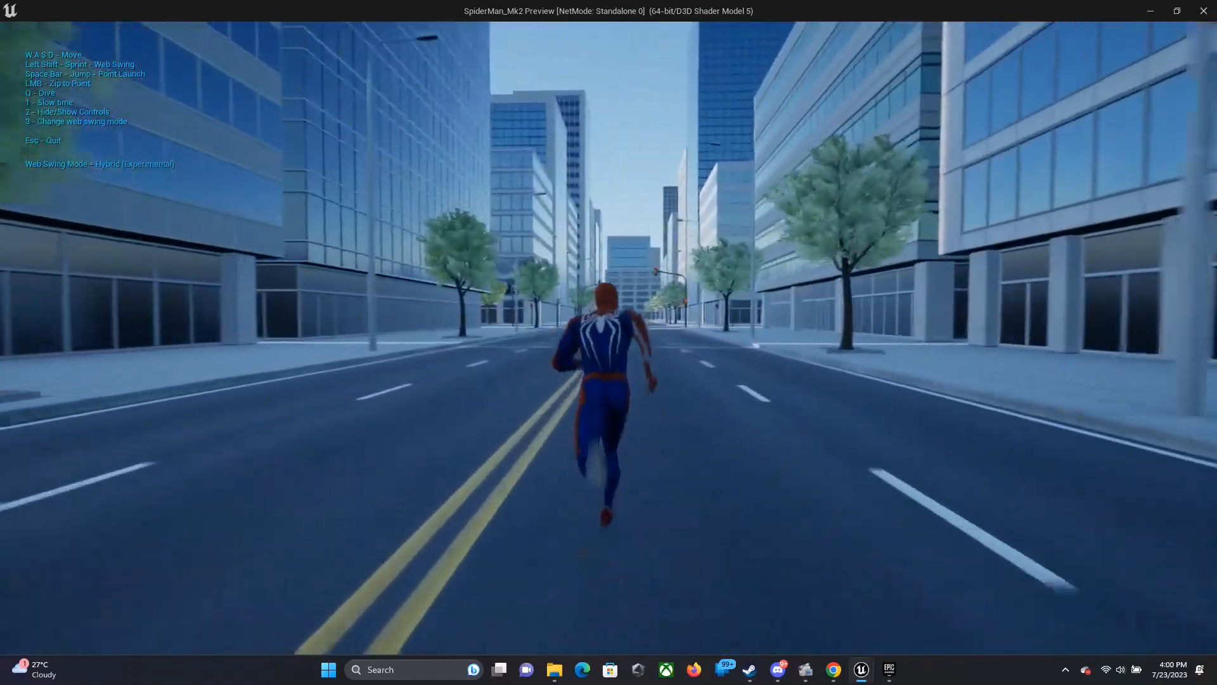